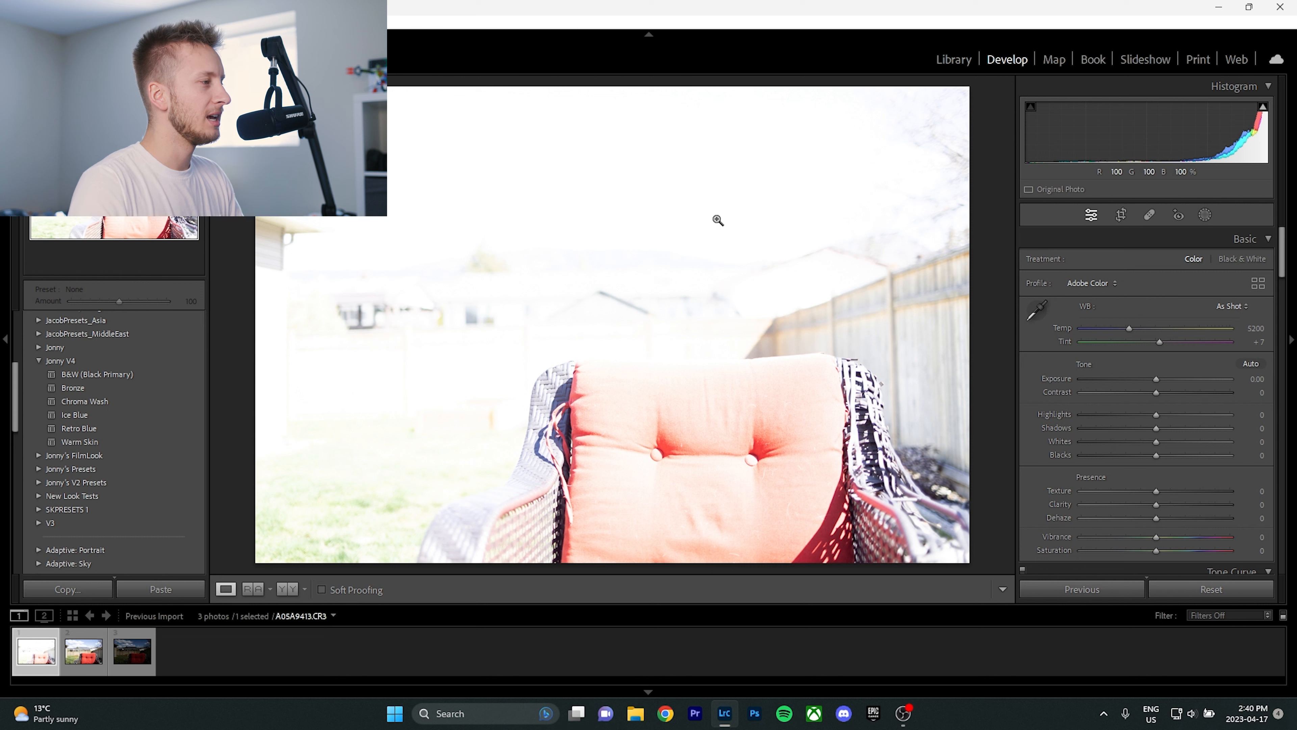
mouse_move(737, 203)
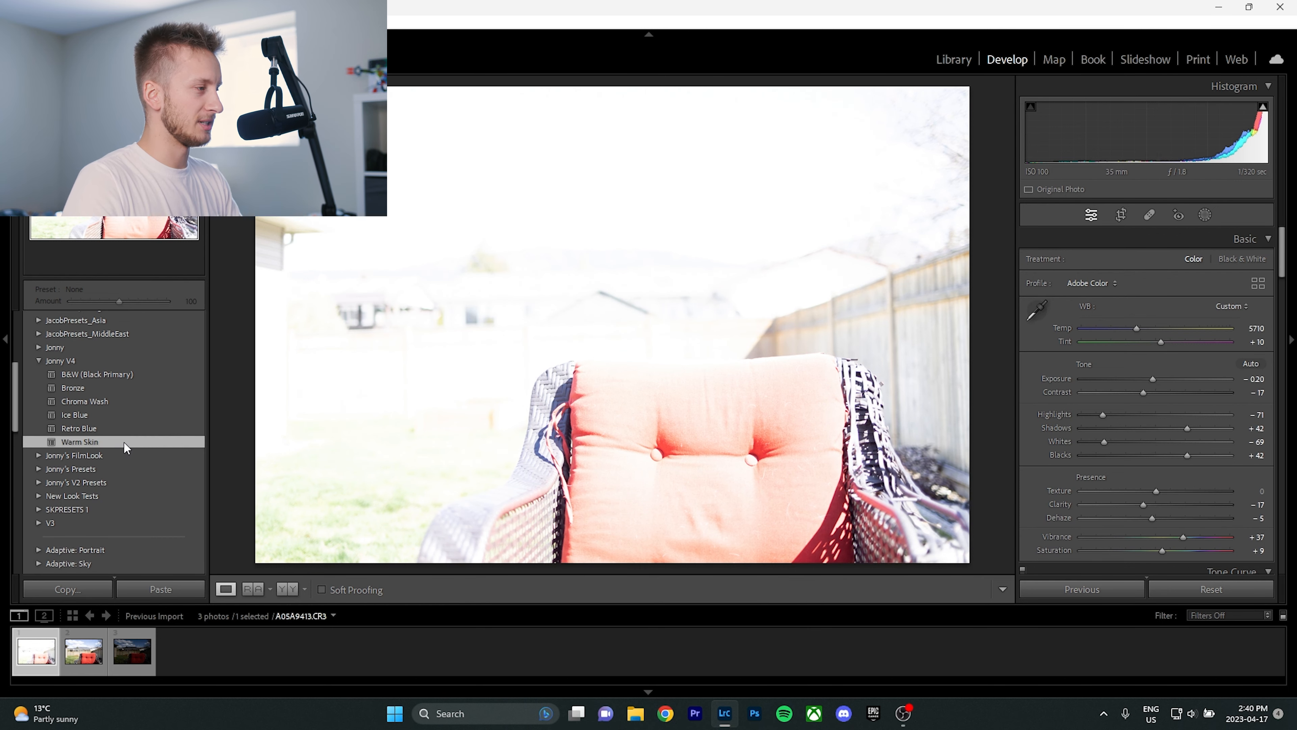
Step: Apply Jonny V4 > Warm Skin to the first photo and drag Exposure down to −3.69
left_click(79, 441)
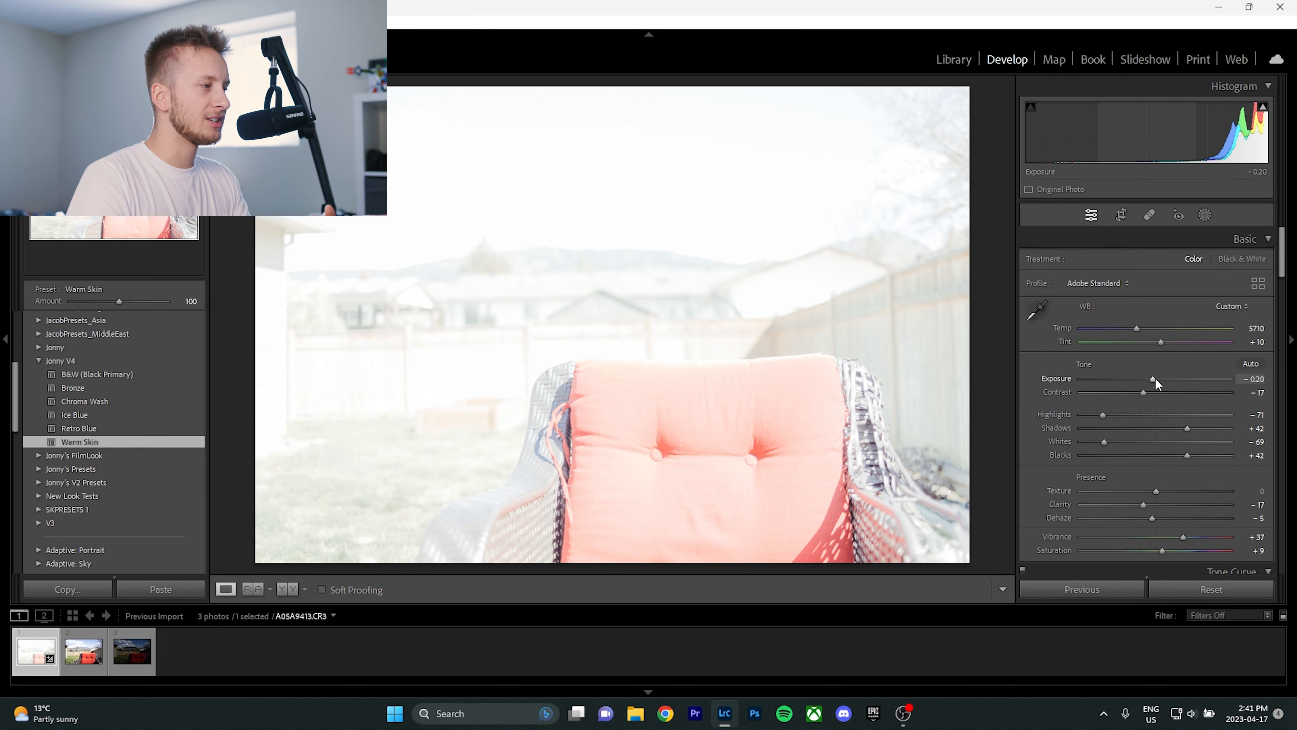
left_click_drag(1152, 383, 1146, 383)
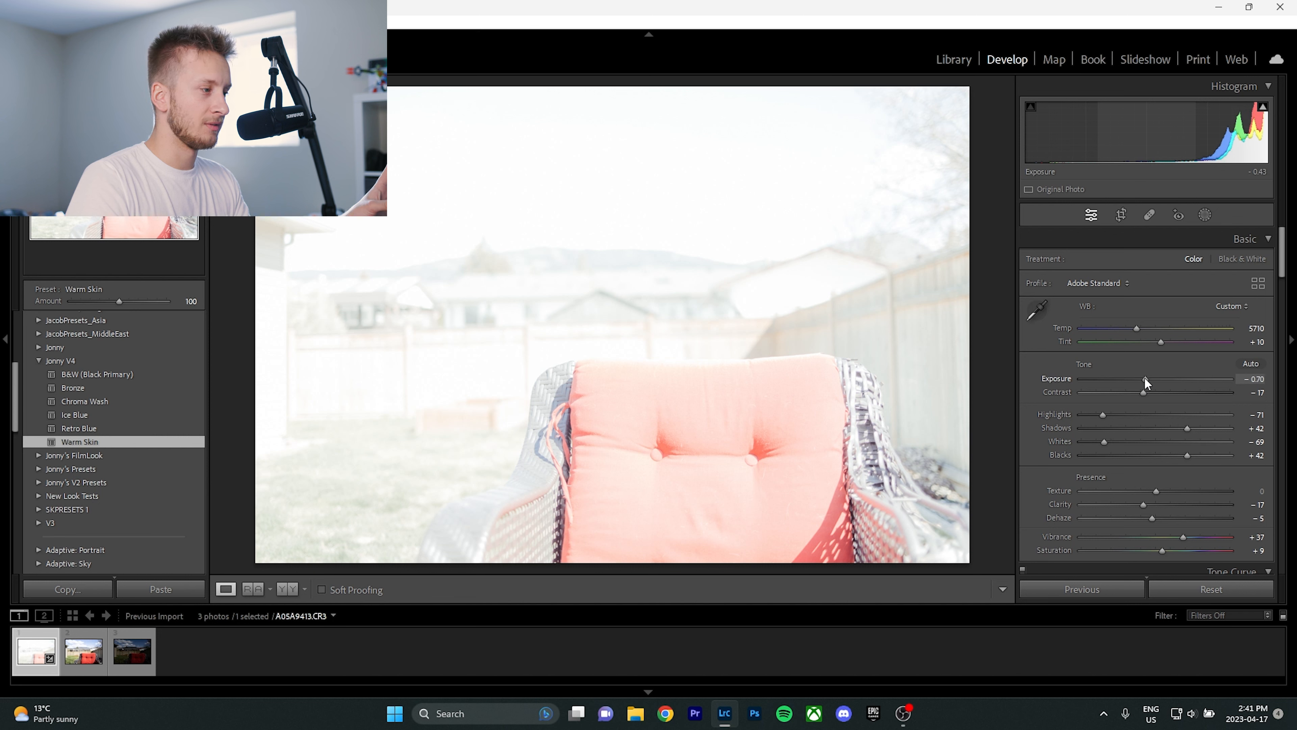
left_click_drag(1146, 379, 1123, 379)
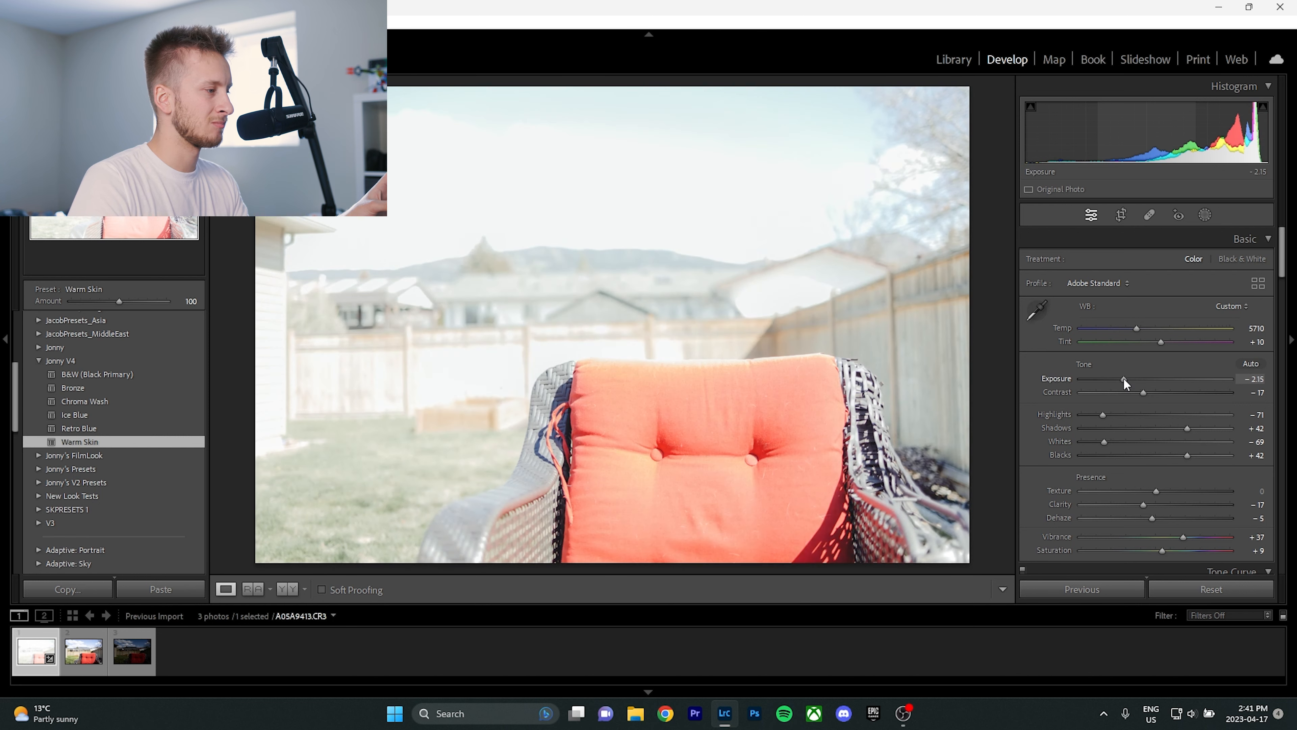
left_click_drag(1124, 385, 1106, 384)
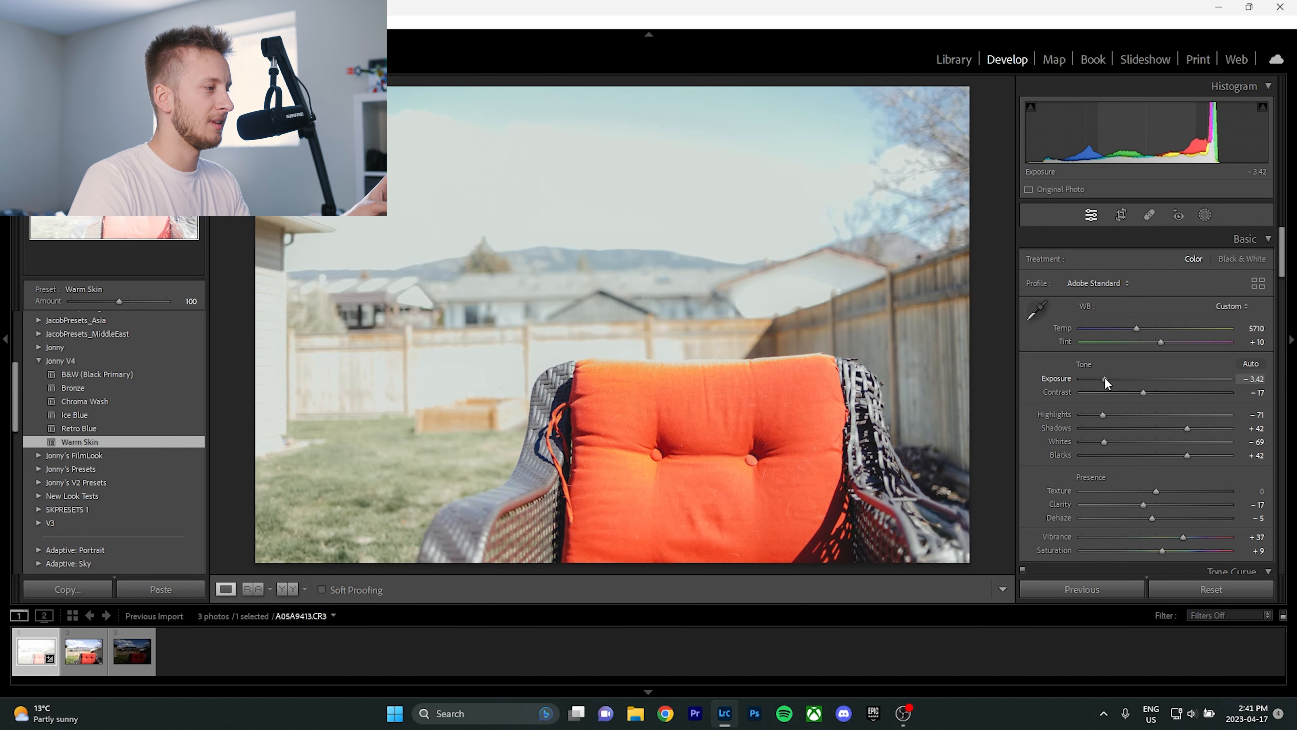
left_click_drag(1108, 379, 1101, 379)
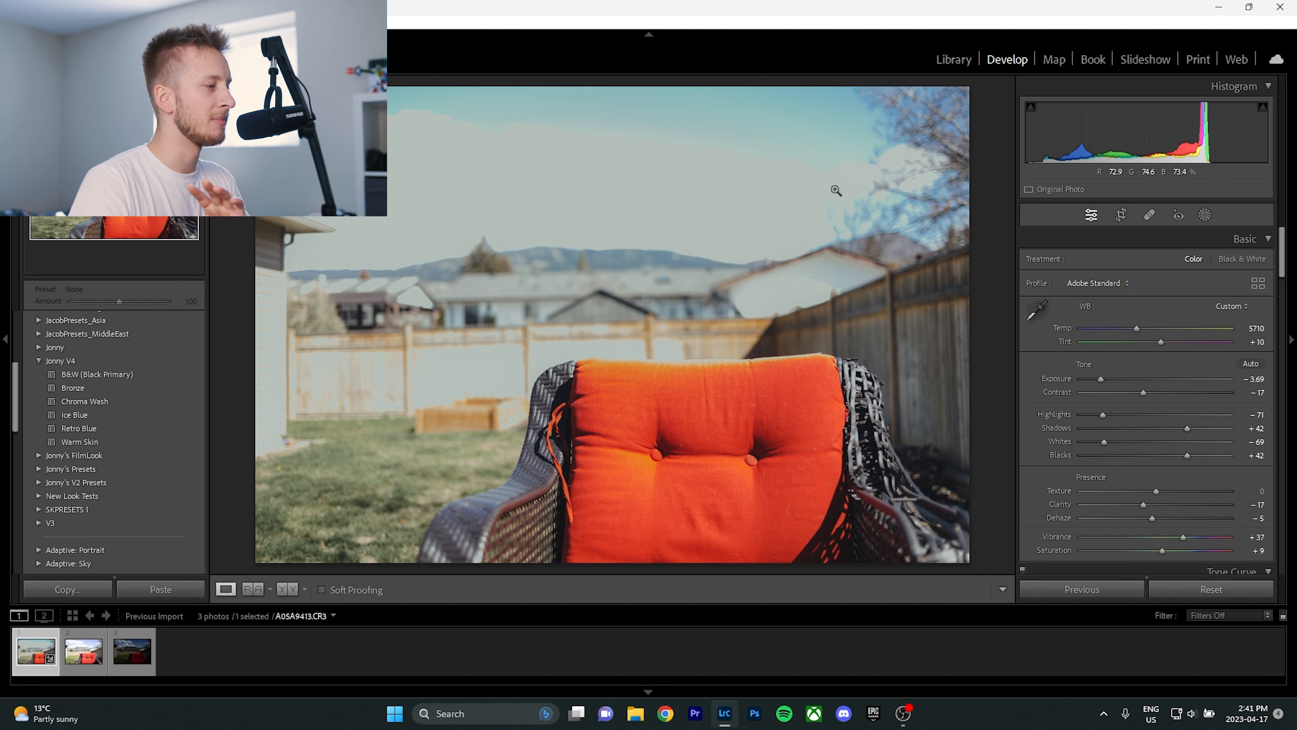
left_click(836, 191)
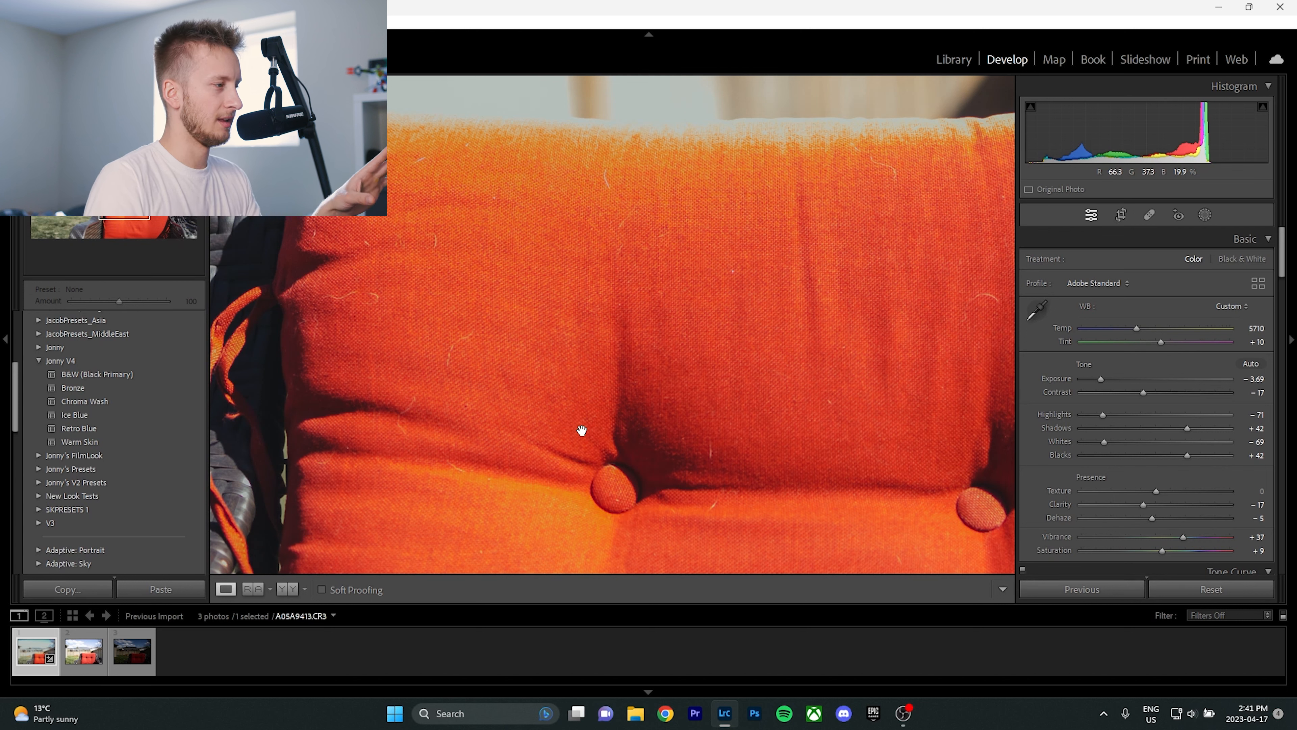
mouse_move(601, 416)
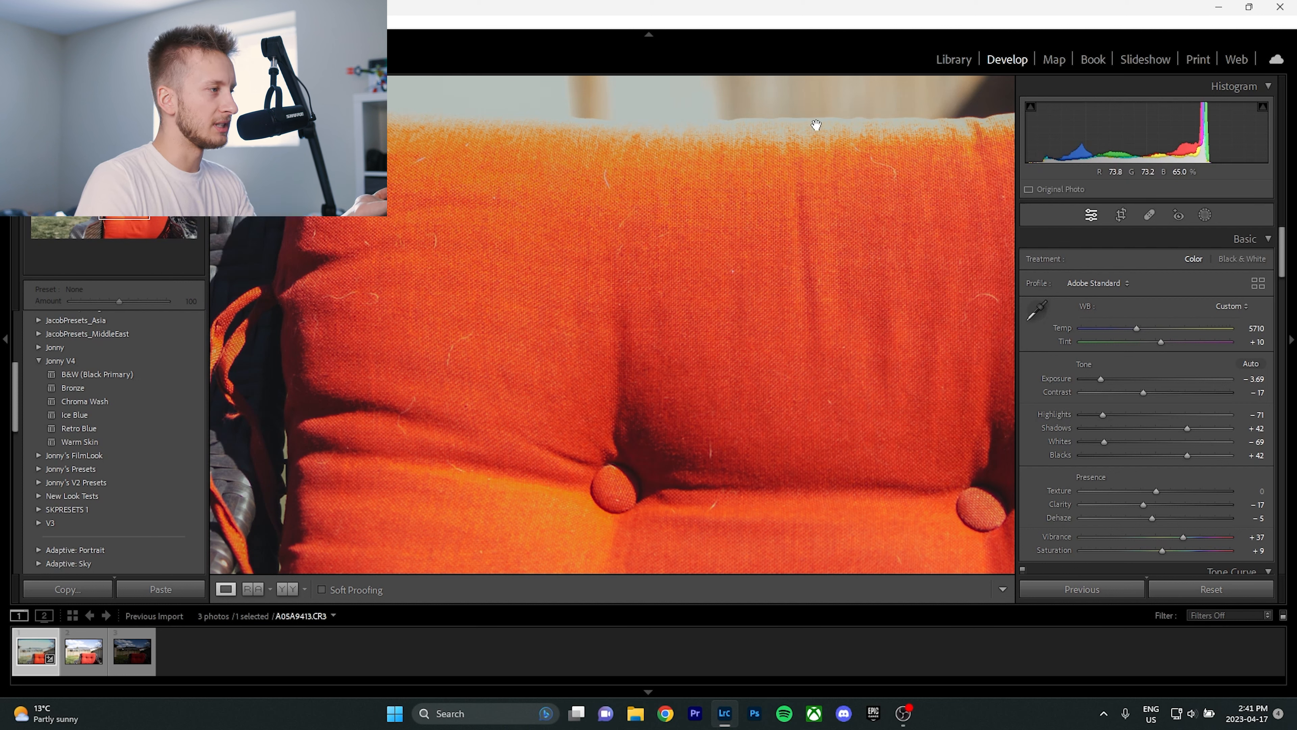
mouse_move(644, 378)
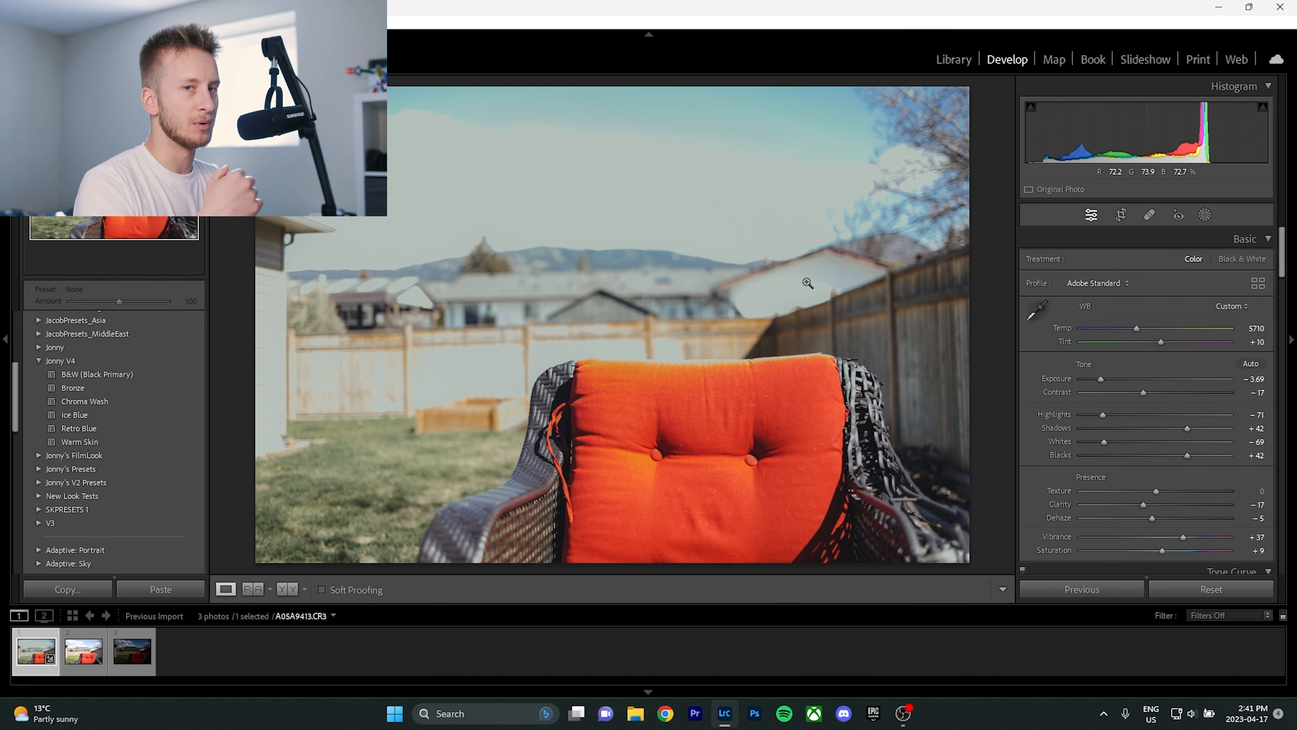
Step: Select the second thumbnail, apply Warm Skin, and lower Exposure to −1.43
left_click(82, 651)
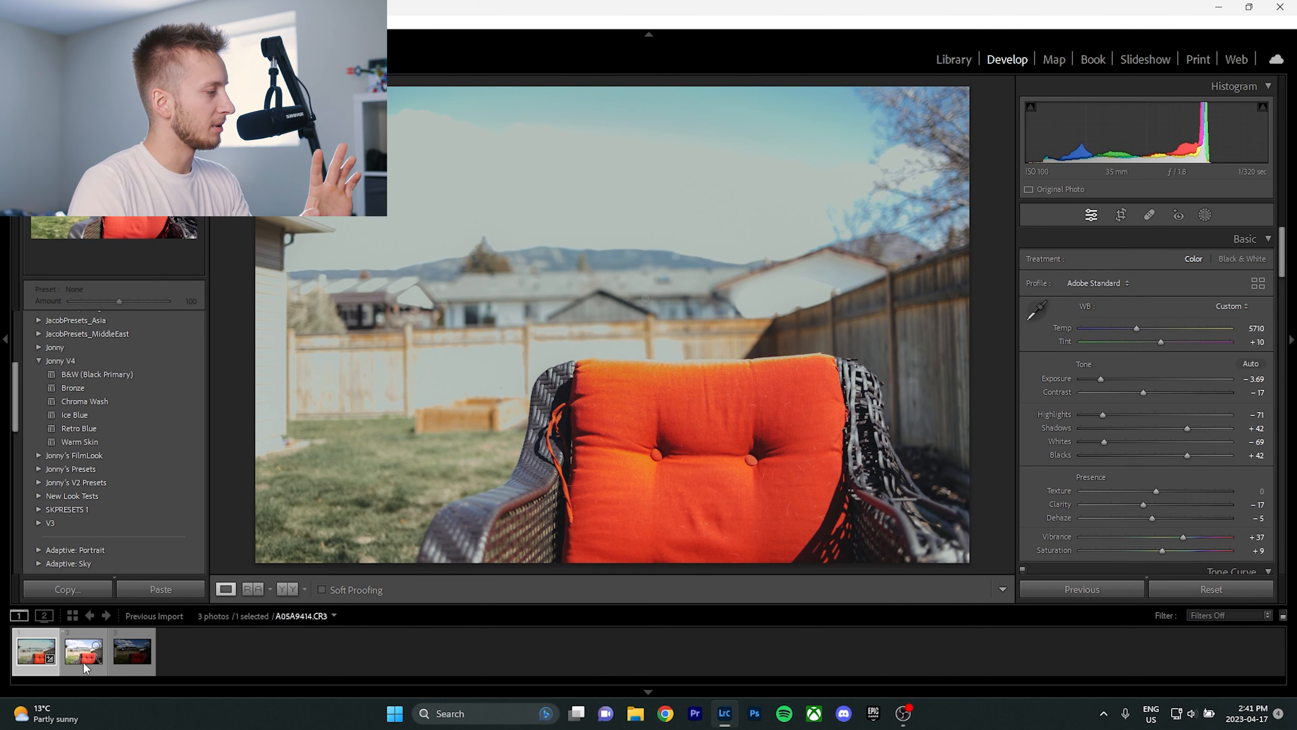
left_click(1209, 589)
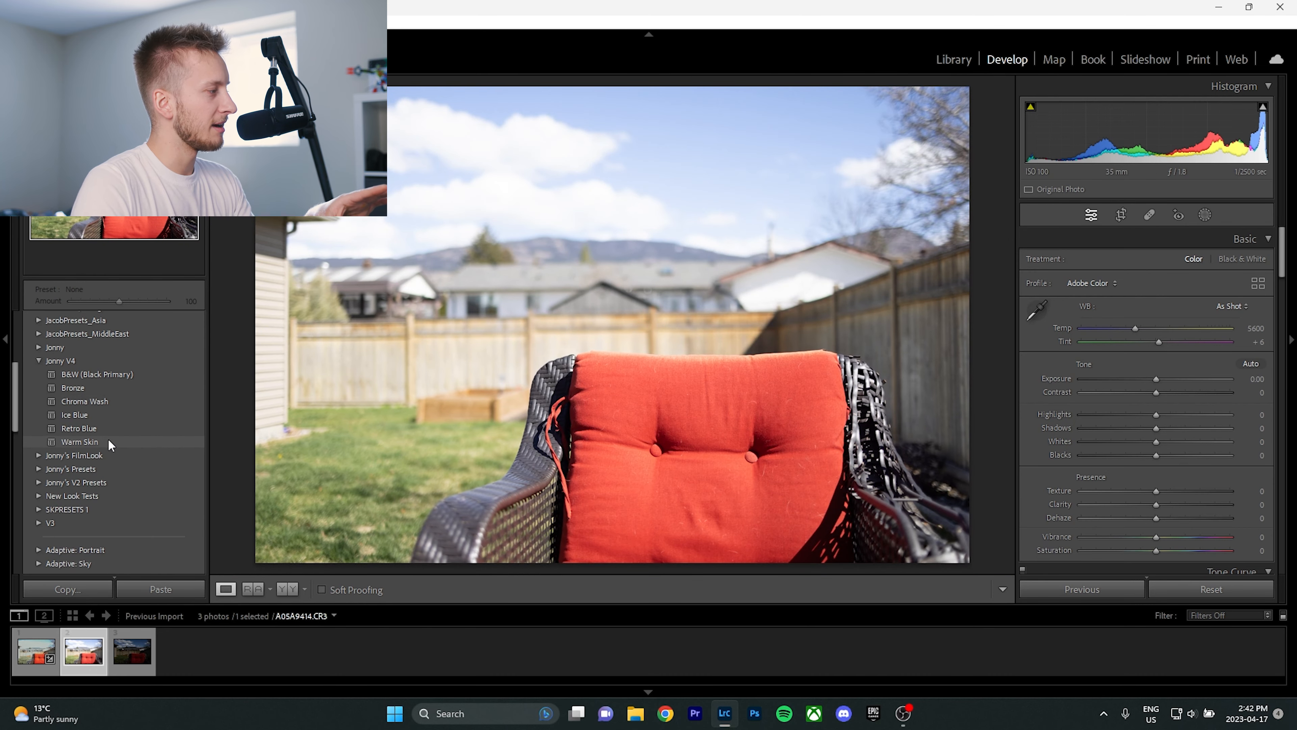
left_click(80, 441)
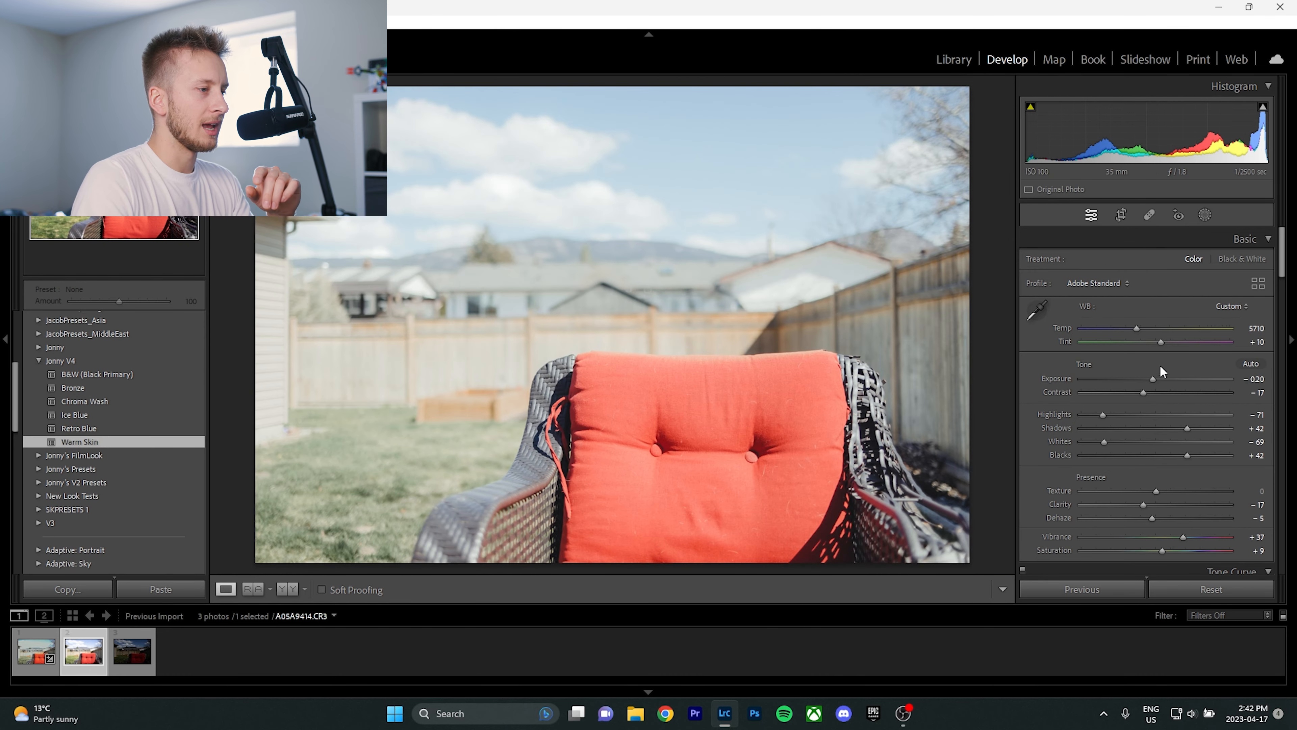
left_click_drag(1145, 379, 1142, 379)
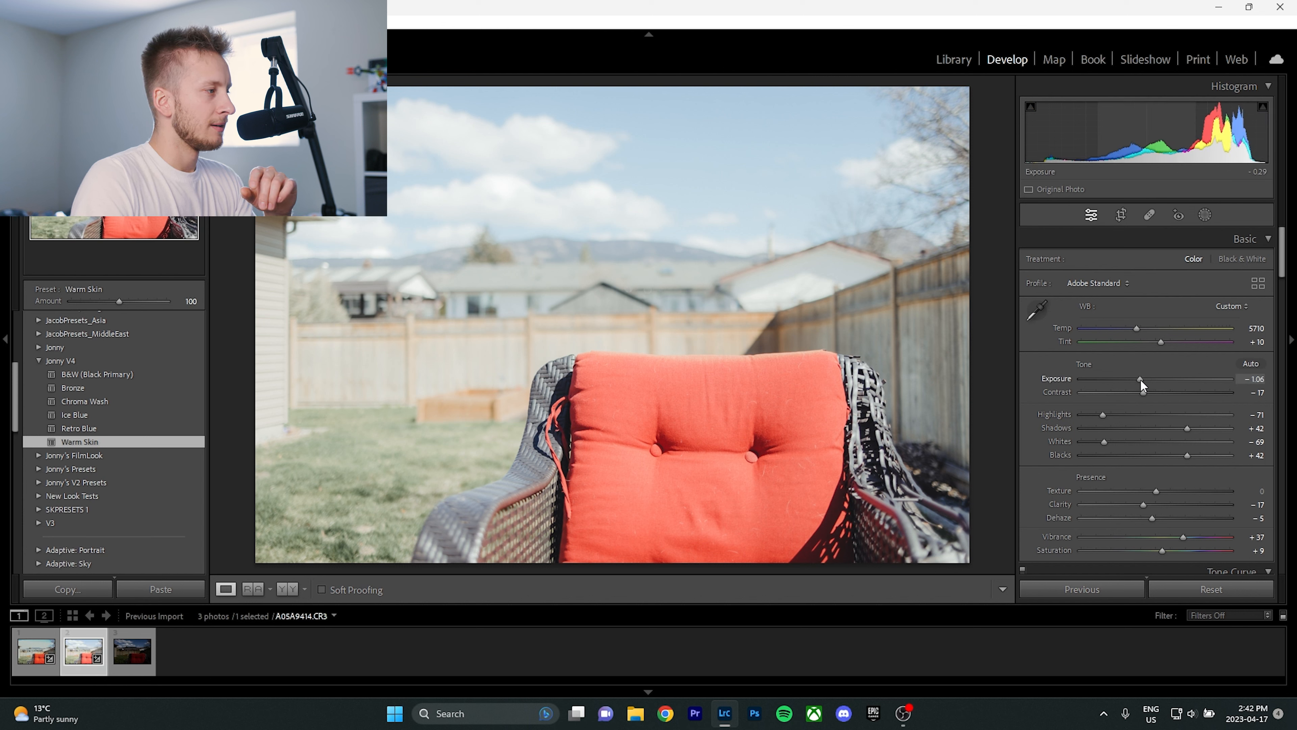
left_click_drag(1146, 385, 1137, 385)
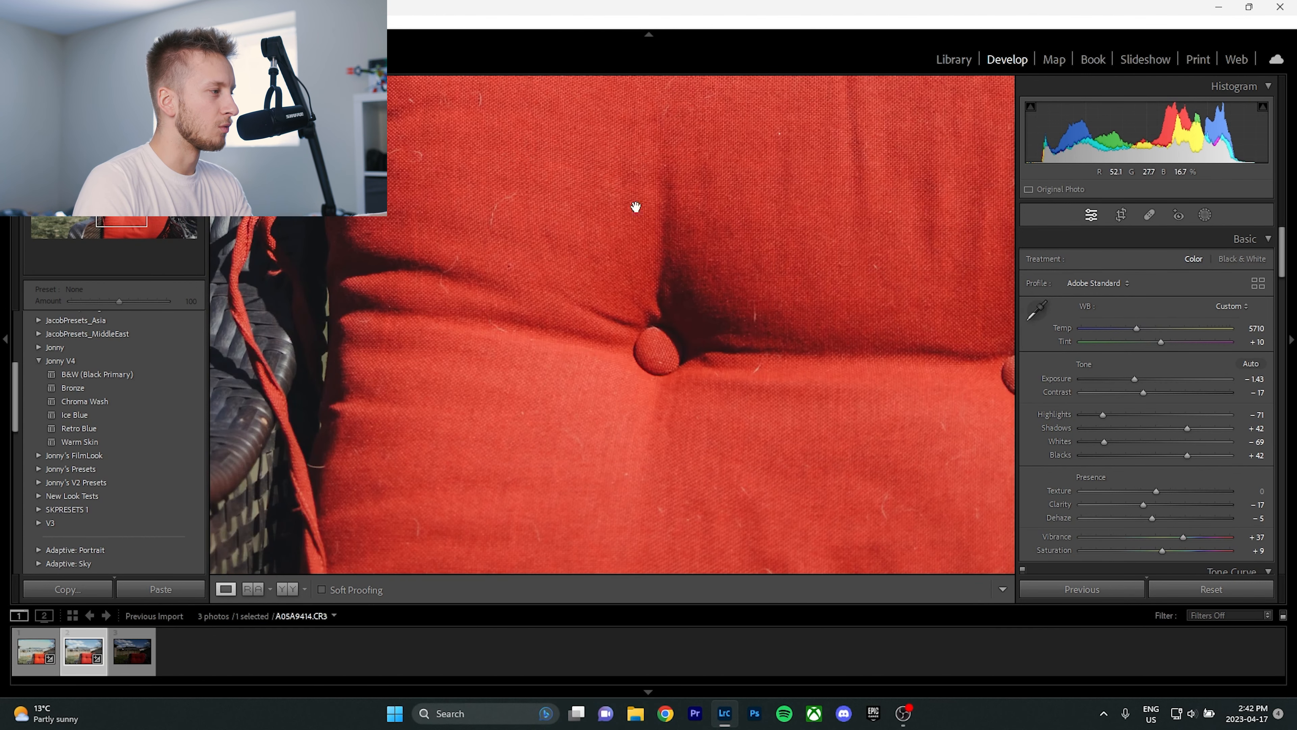
mouse_move(789, 362)
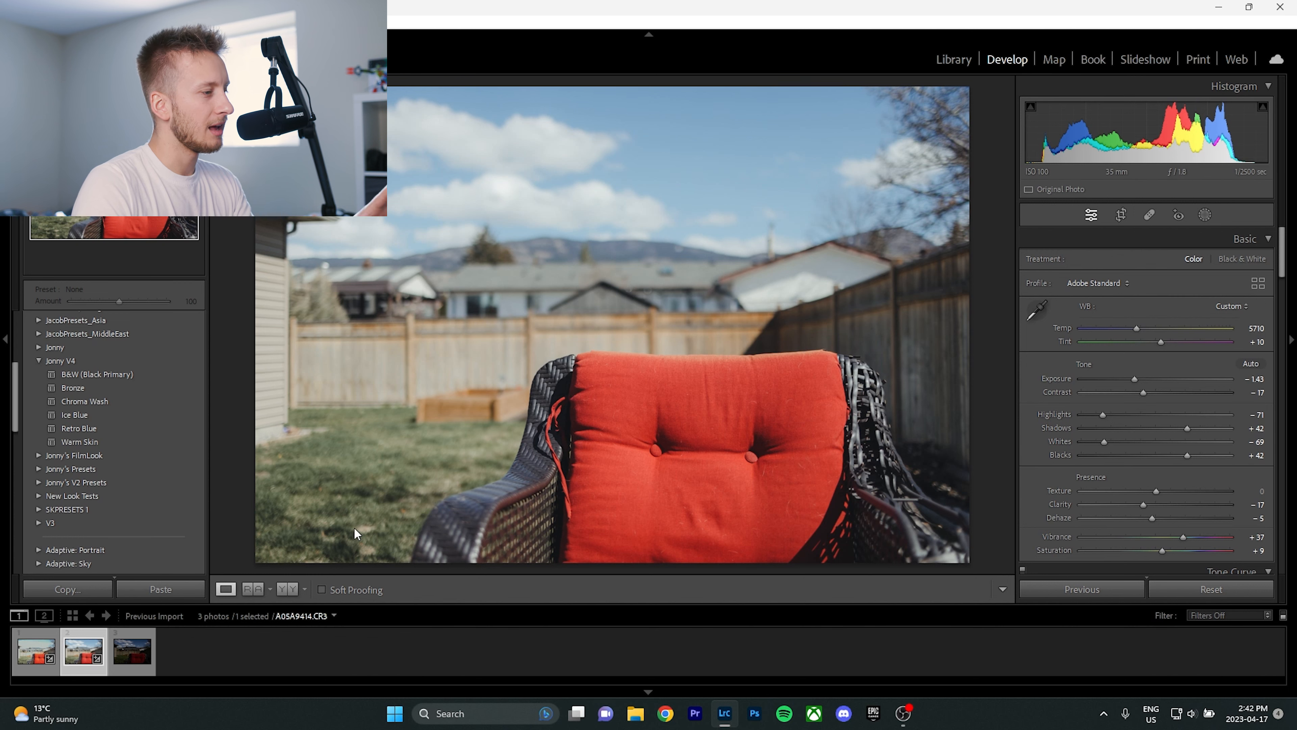
Step: Return to the first bracketed photo and darken its Exposure to −3.69
left_click(34, 651)
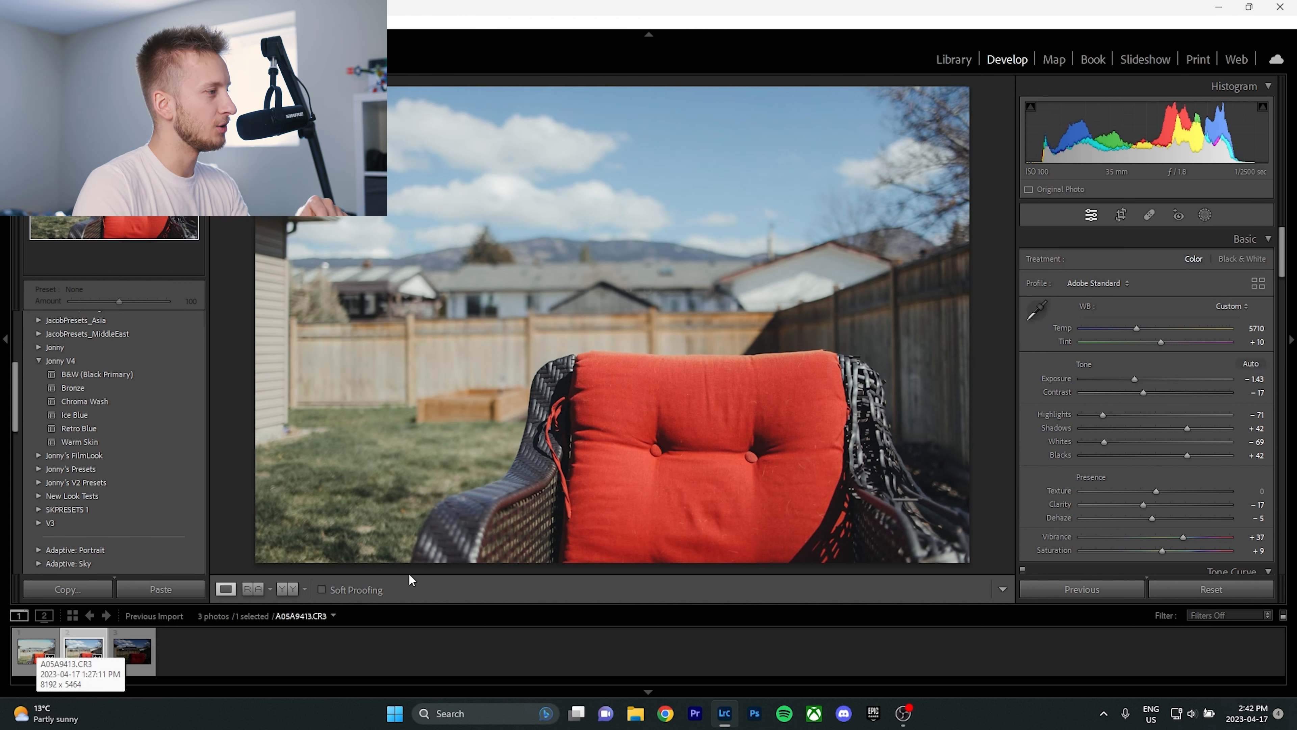
left_click(84, 652)
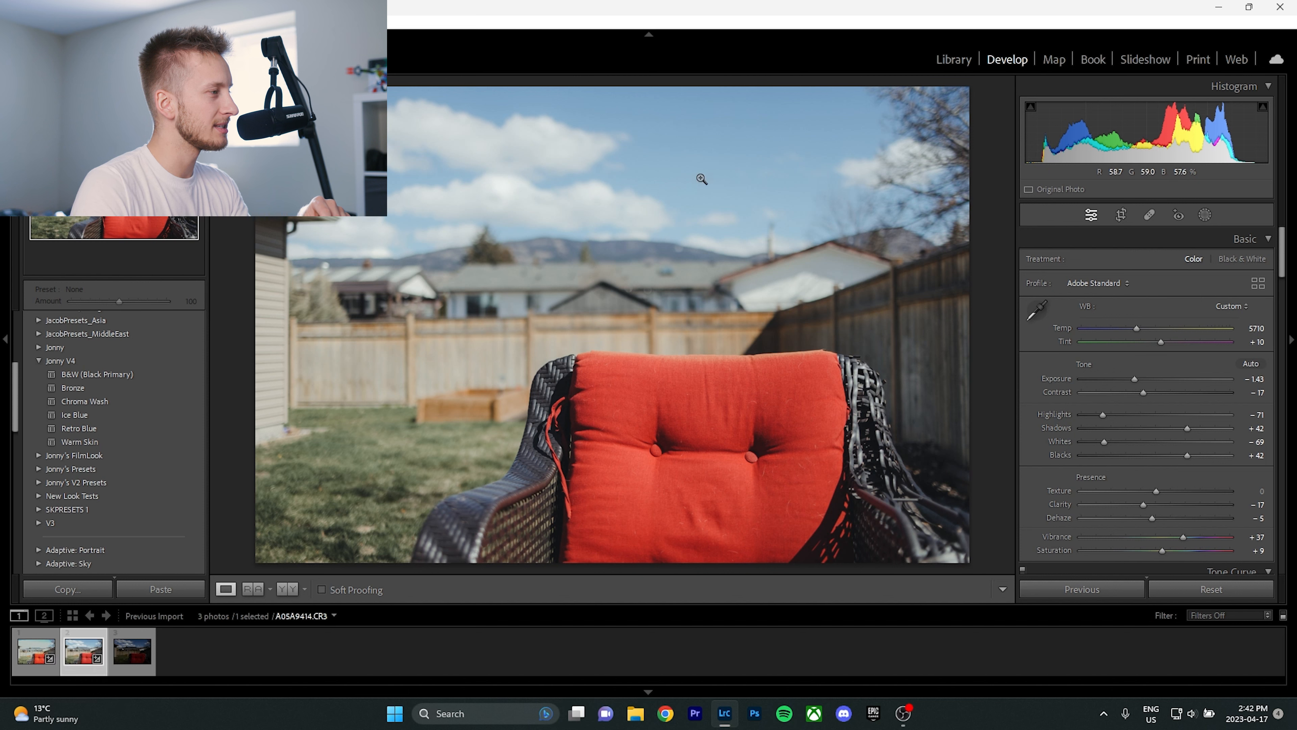
mouse_move(685, 176)
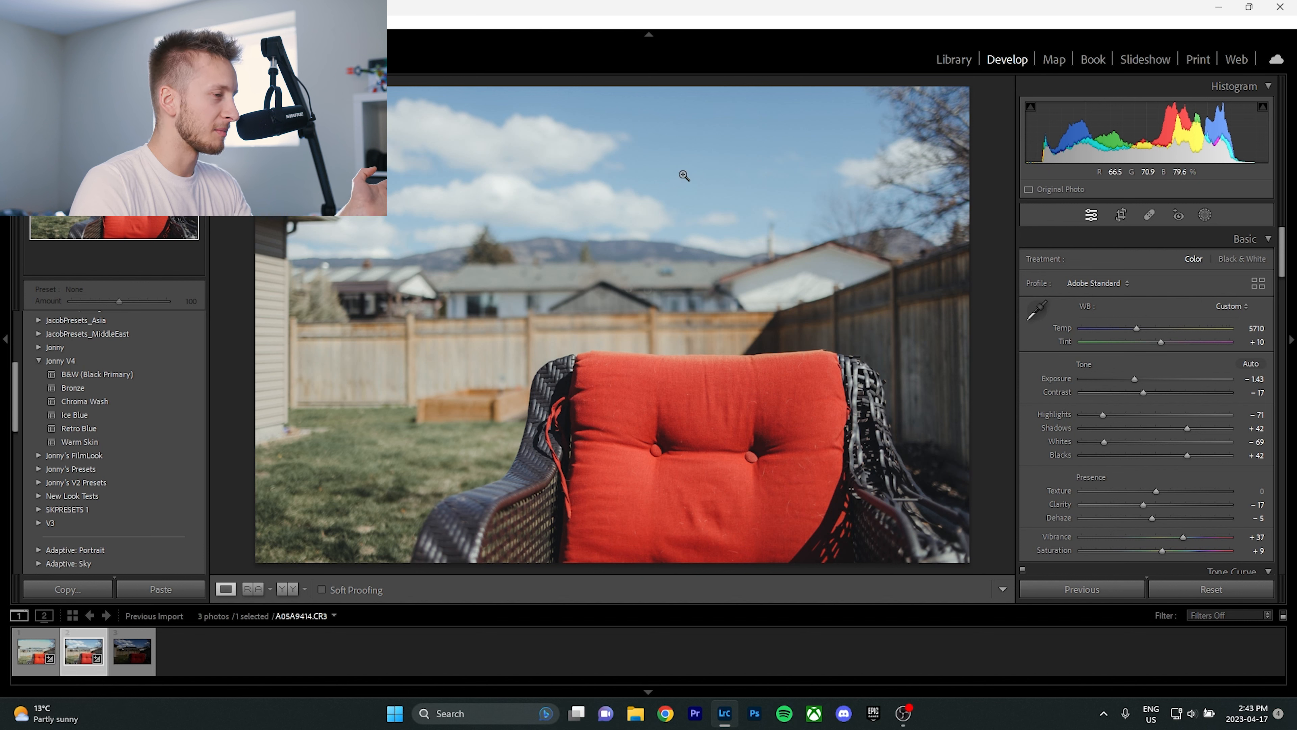
left_click(36, 650)
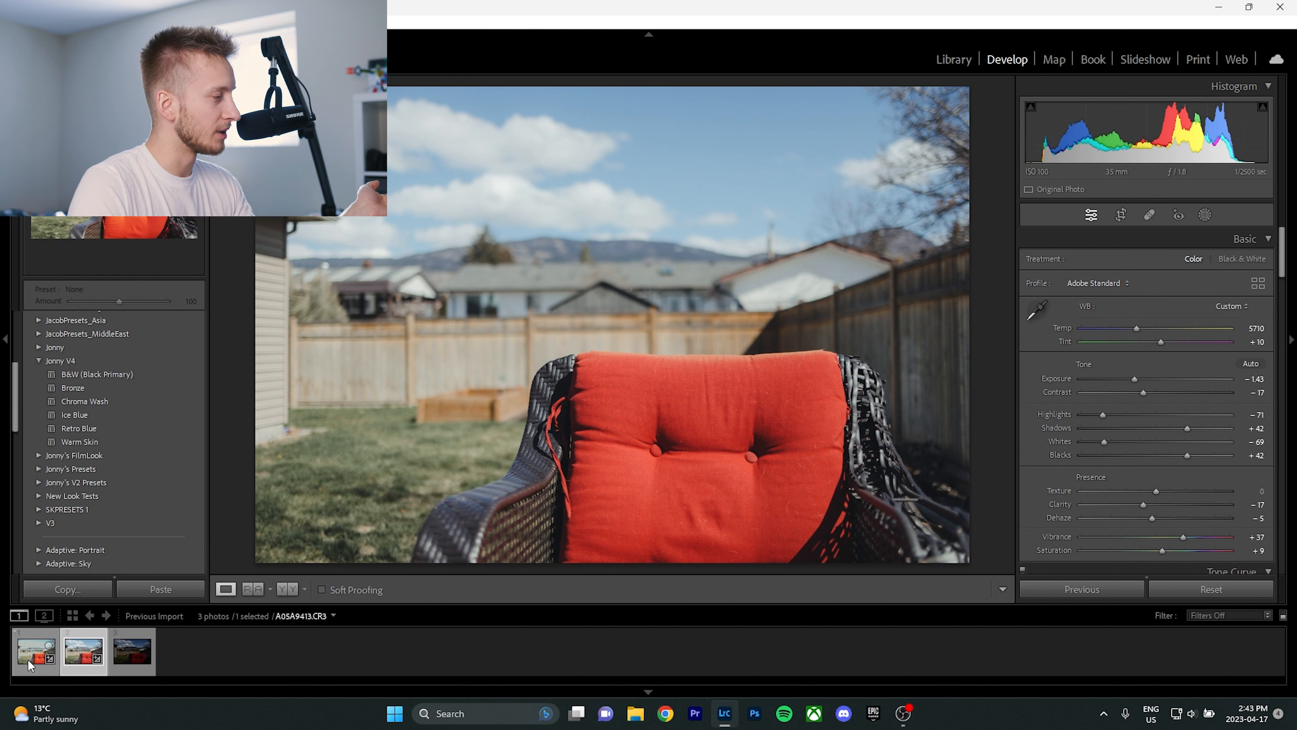
left_click_drag(1158, 379, 1101, 379)
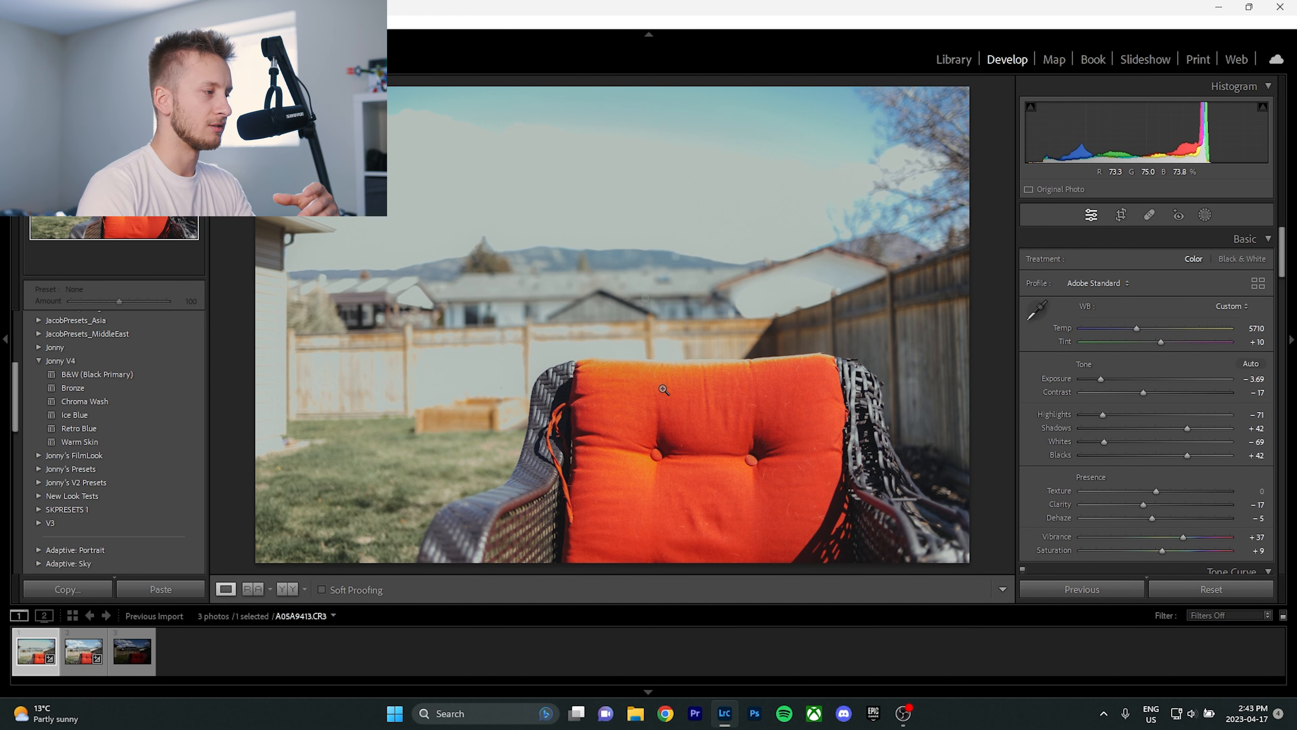
Step: Move through the filmstrip to the third, darkest bracketed photo
left_click(83, 650)
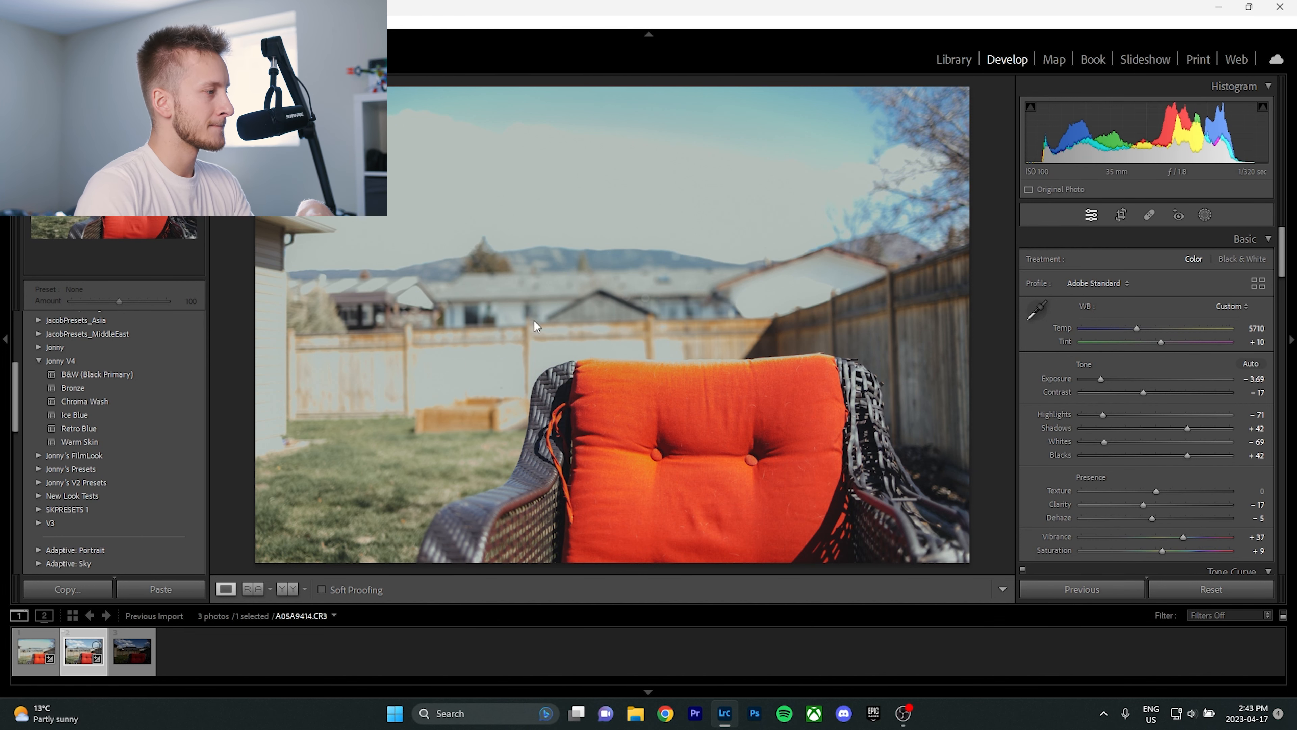
left_click(131, 651)
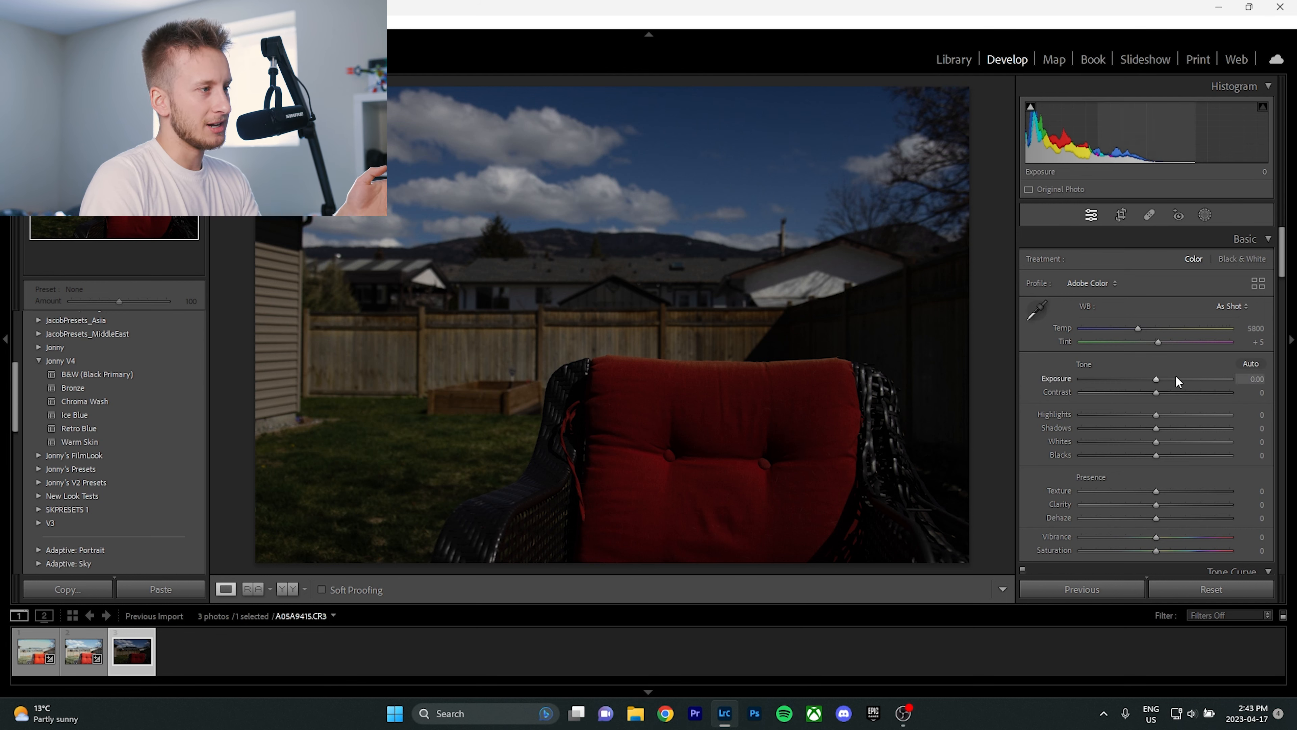
Step: Brighten the third photo, apply Warm Skin, and raise Exposure well above zero
left_click_drag(1157, 379, 1190, 379)
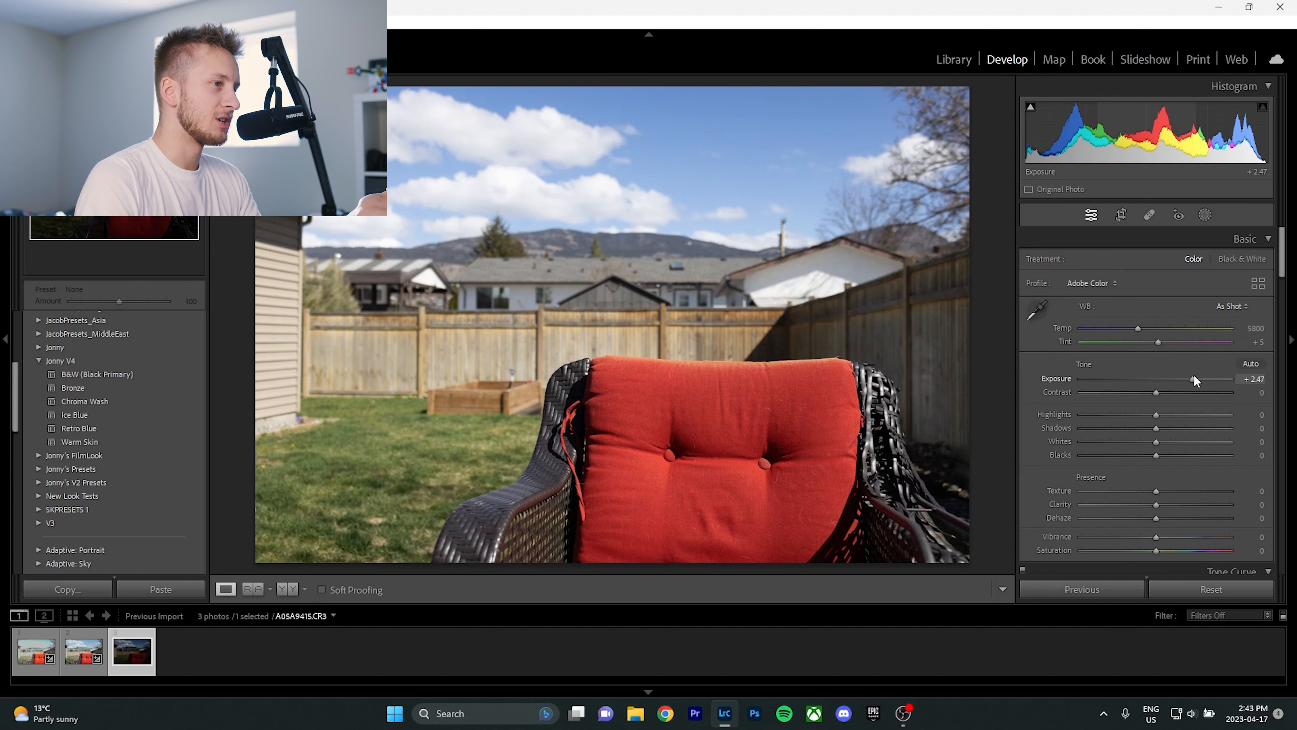
left_click_drag(1200, 380, 1175, 380)
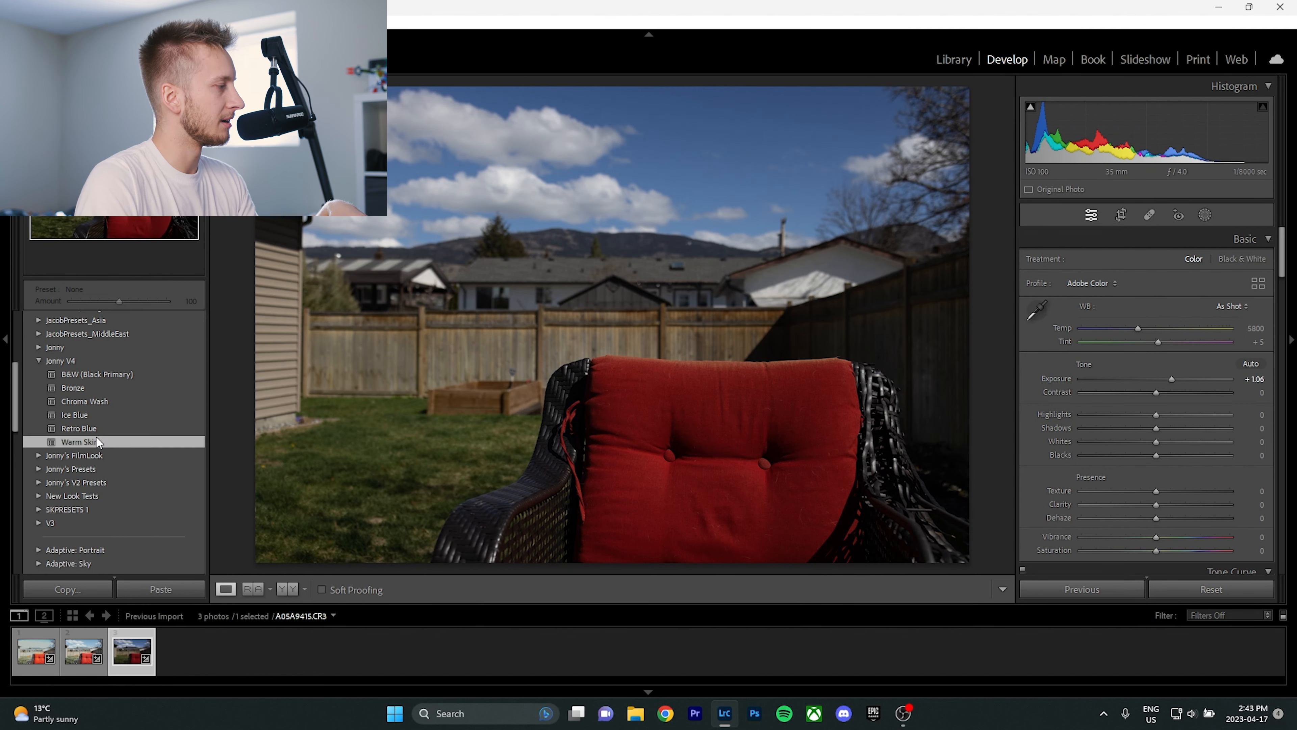
left_click(78, 441)
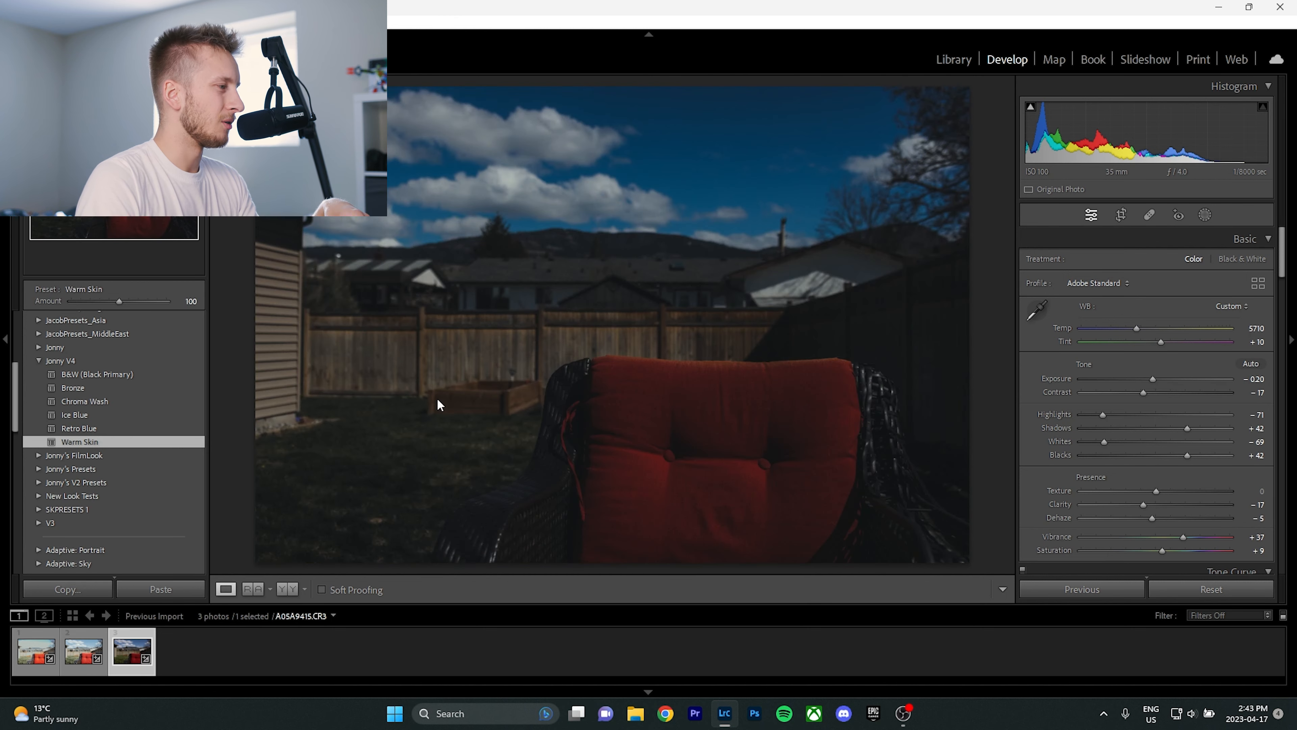
left_click_drag(1123, 379, 1169, 379)
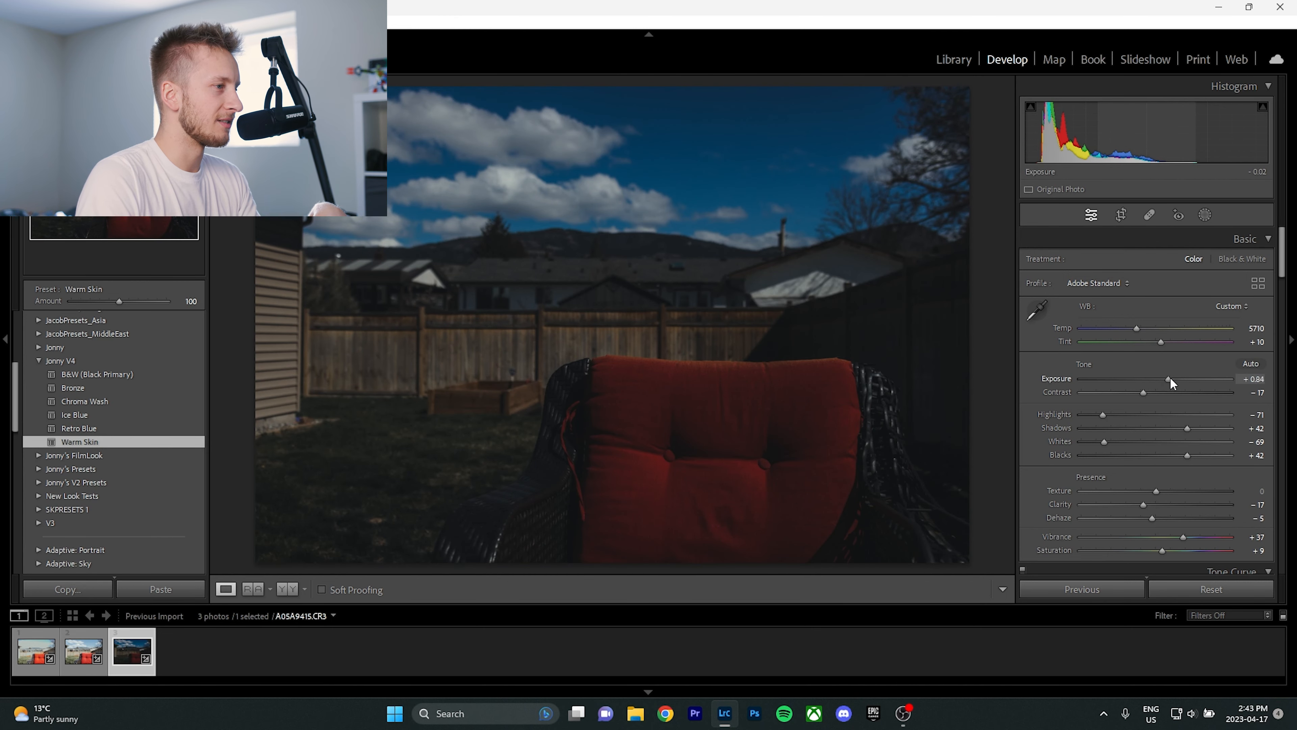
left_click_drag(1171, 379, 1200, 379)
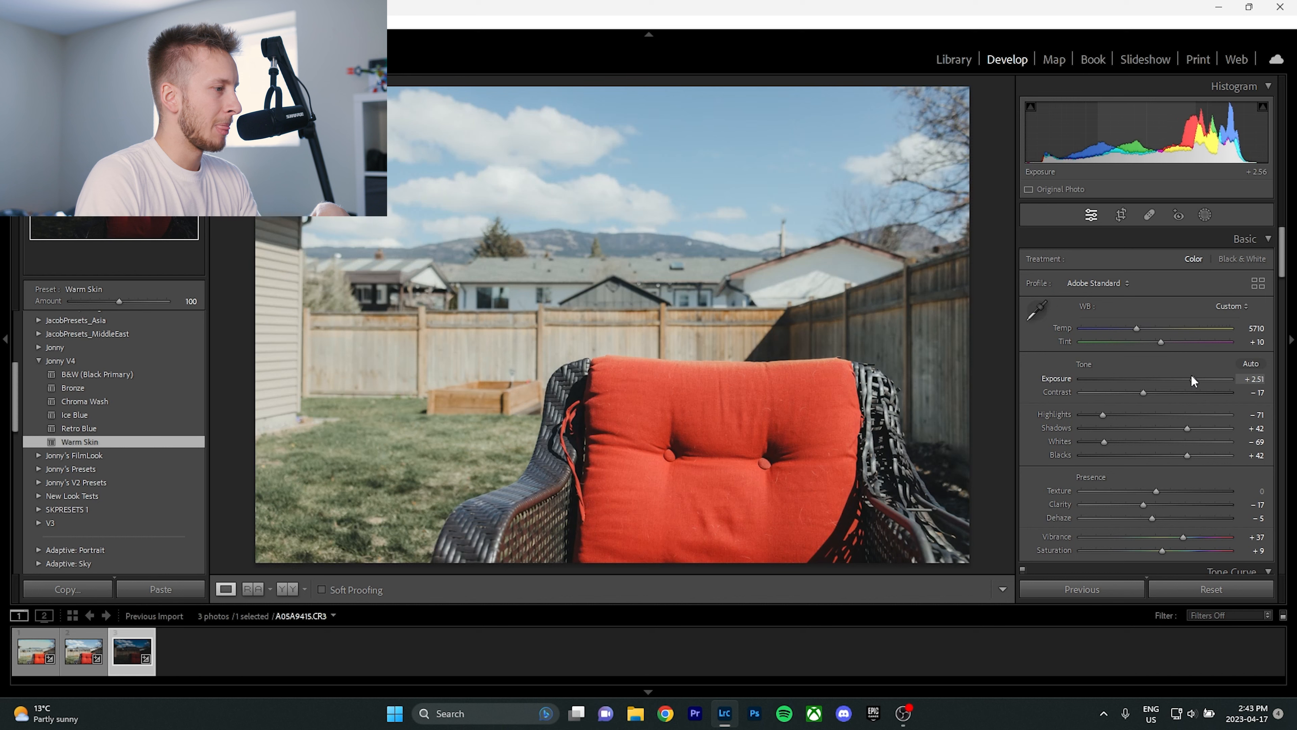
left_click_drag(1198, 379, 1158, 379)
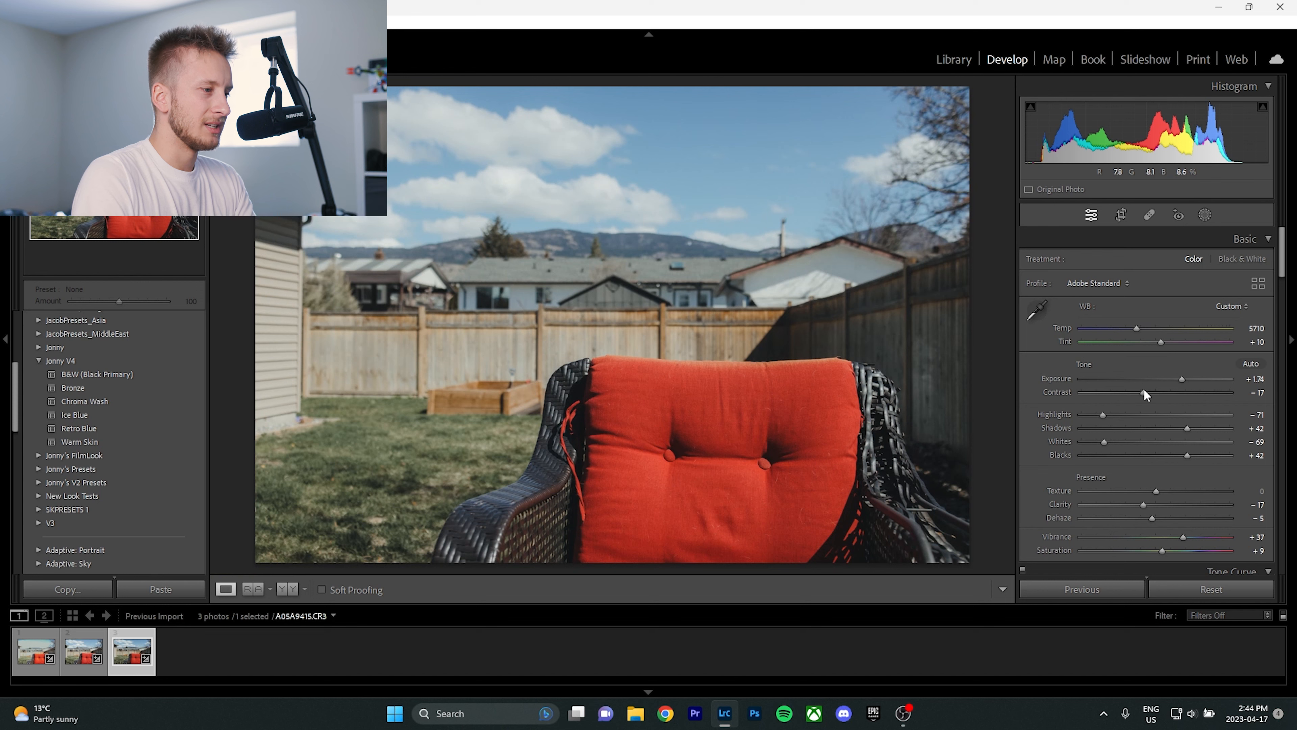
Step: Settle the third photo's Exposure at +1.34, then select the middle photo to compare
left_click_drag(1180, 379, 1186, 379)
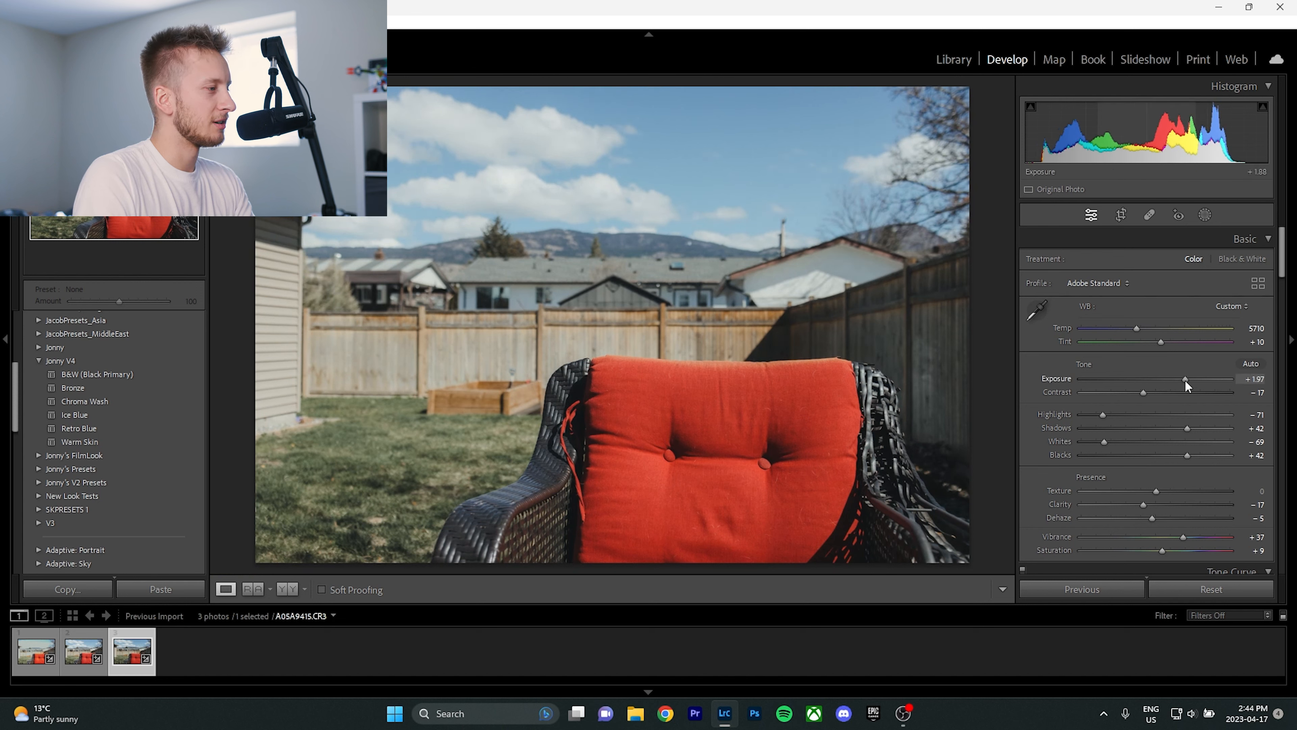
left_click_drag(1183, 379, 1187, 379)
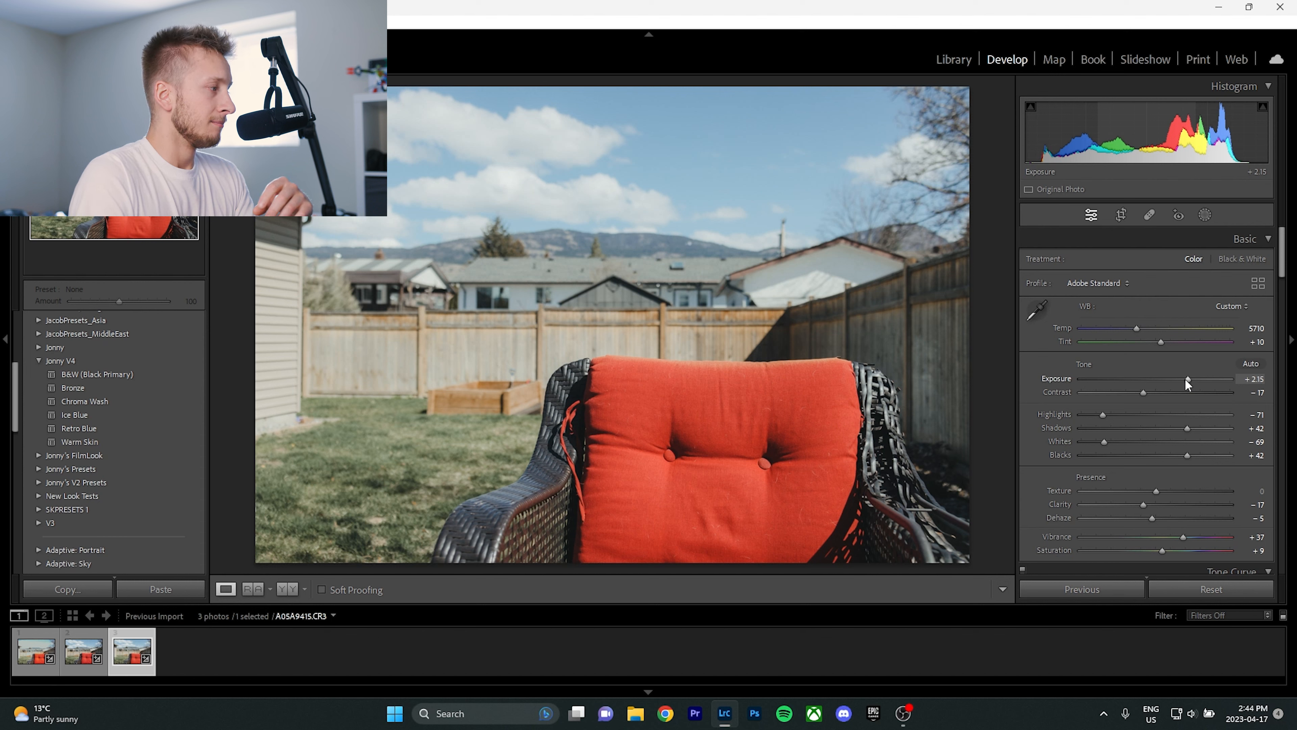
left_click_drag(1200, 379, 1183, 379)
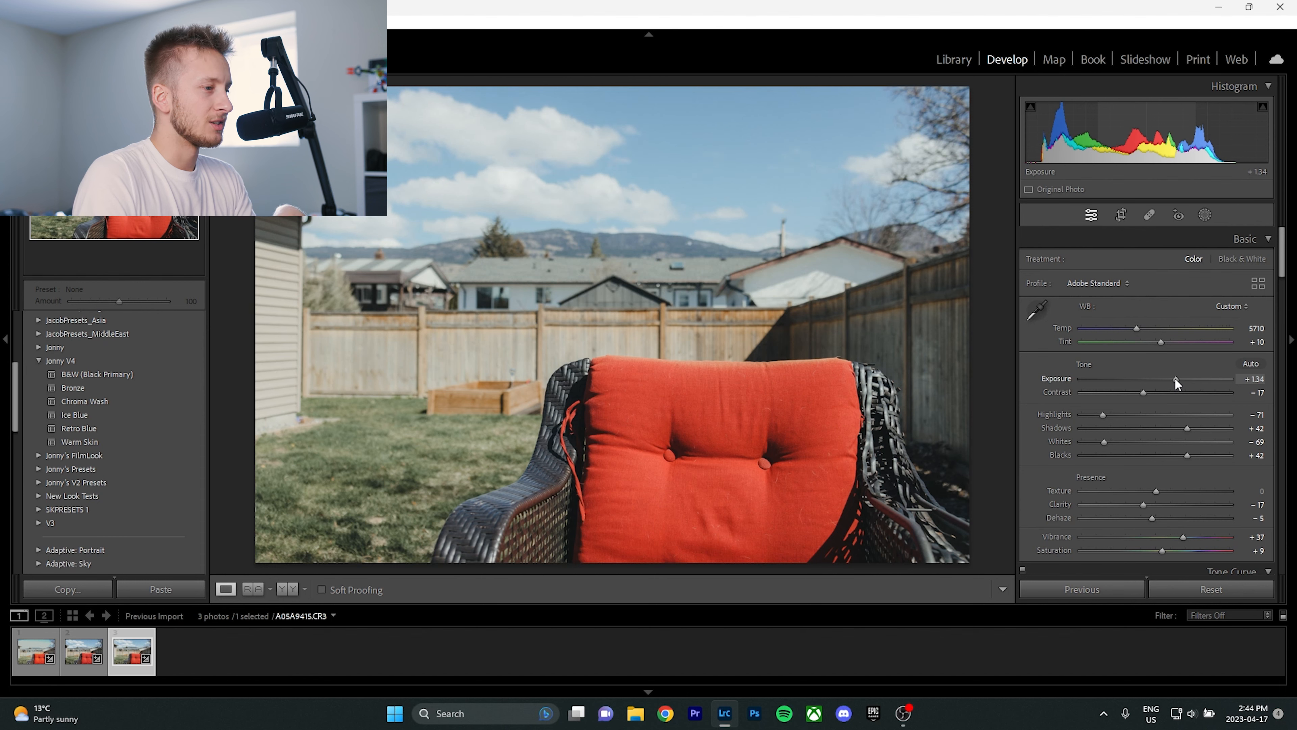
left_click(35, 650)
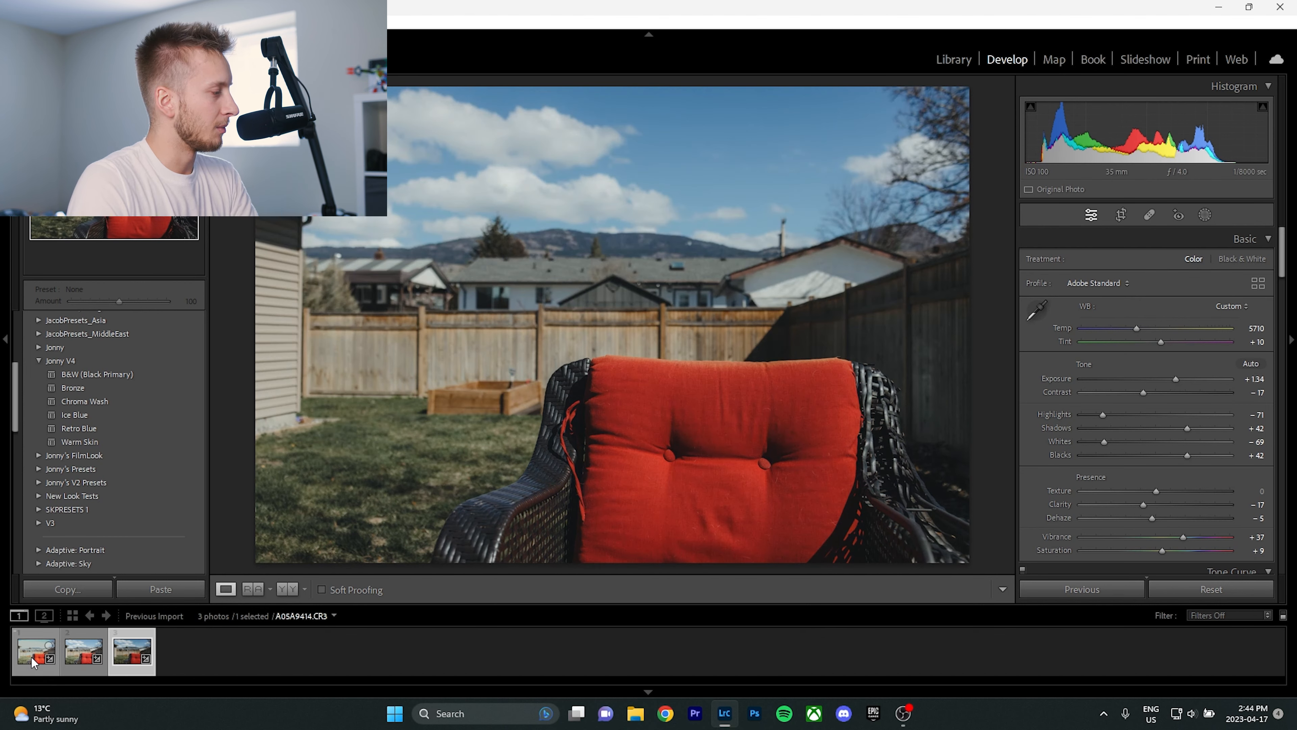
left_click(82, 652)
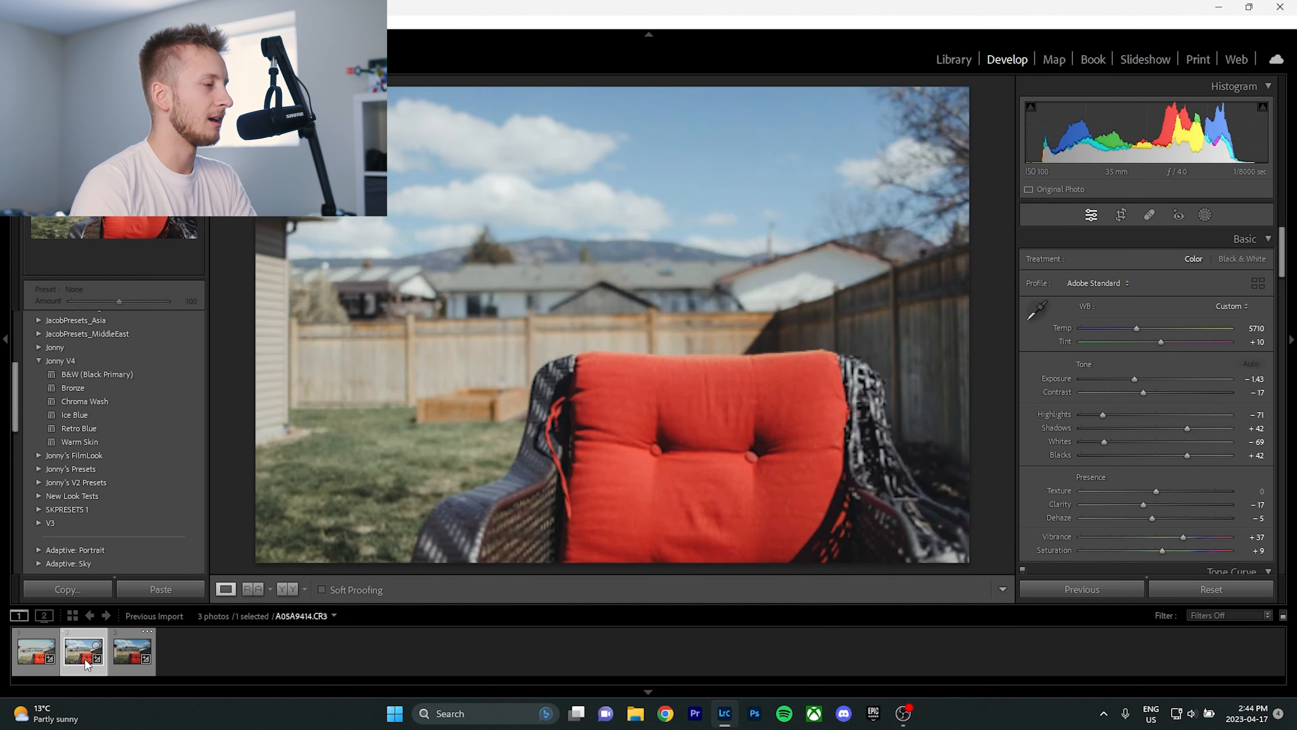